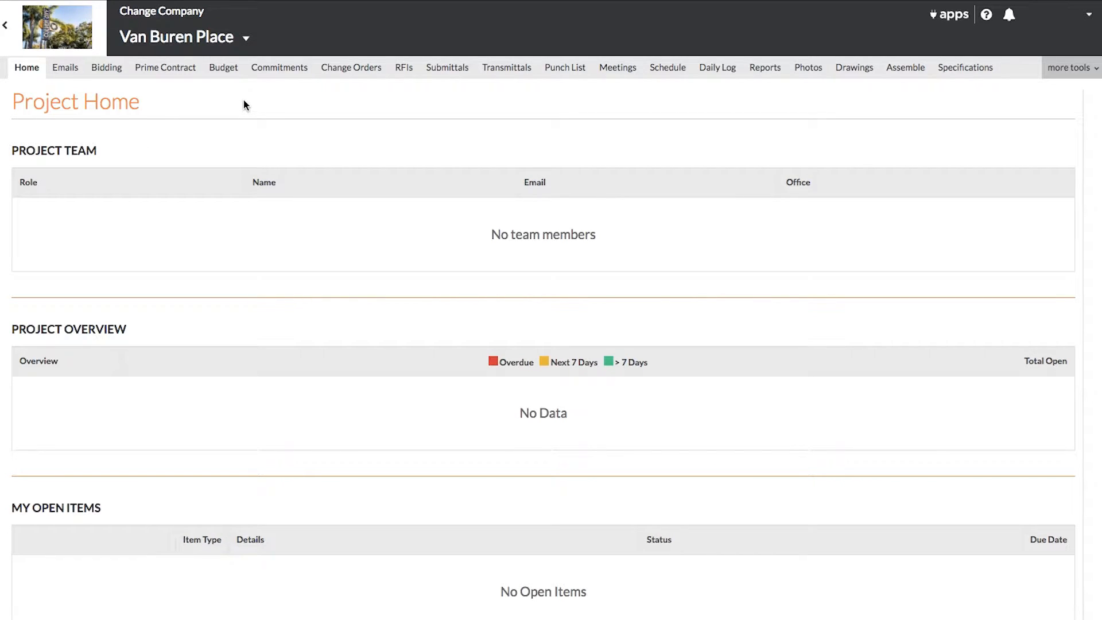
mouse_move(620, 132)
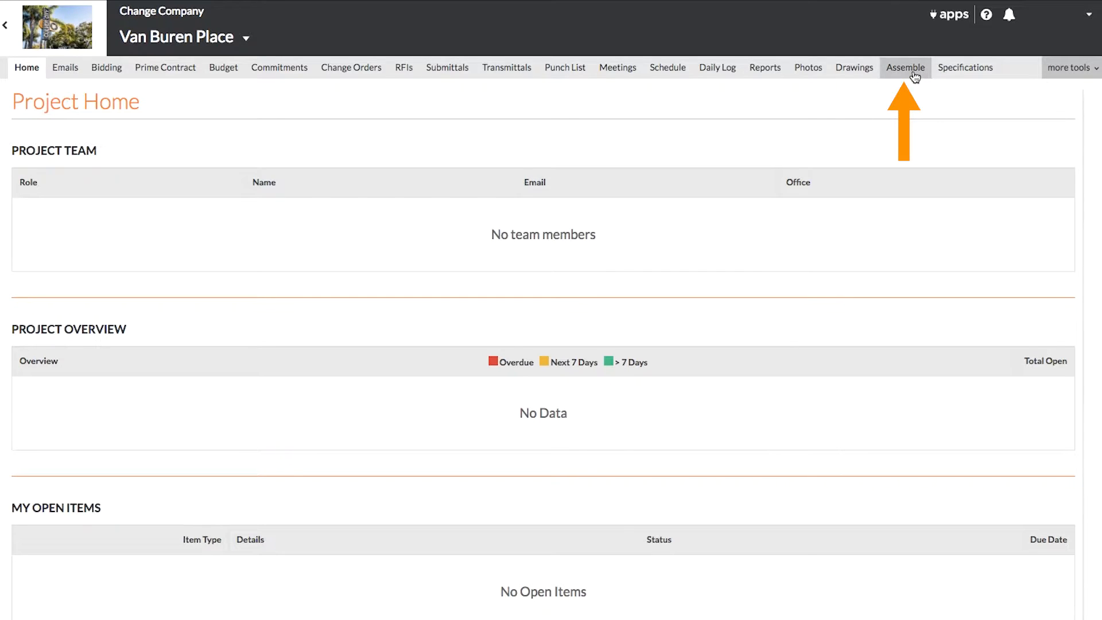
Go to the Van Buren Place project's Assemble integration page listing its linked views
click(906, 67)
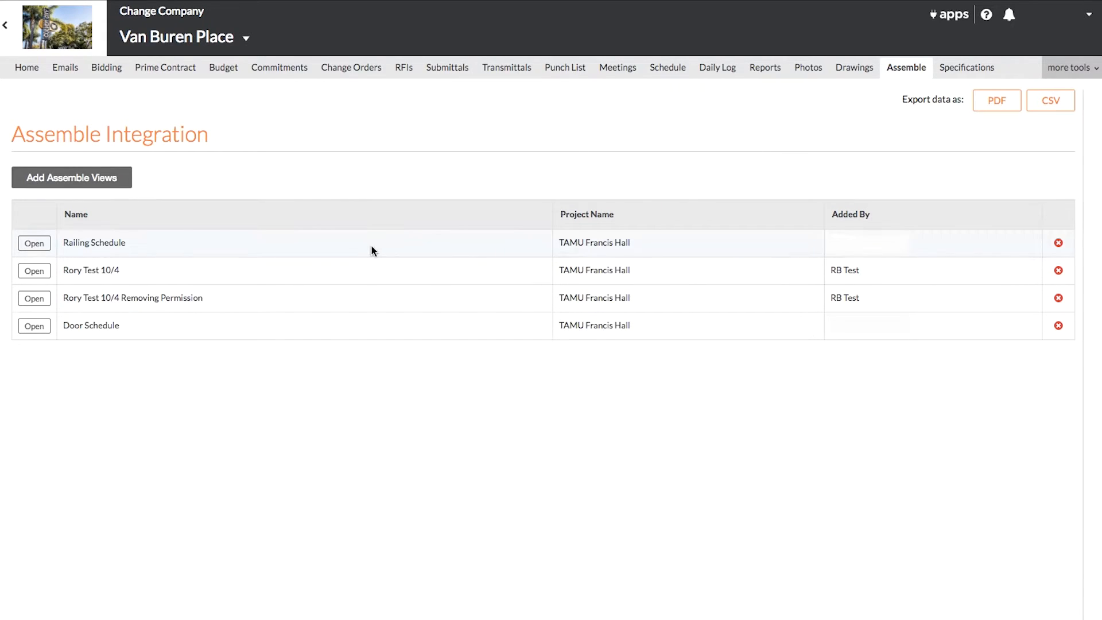
Add TAMU Francis Hall's Ceiling Schedule view to Assemble, then open Door Schedule
click(71, 178)
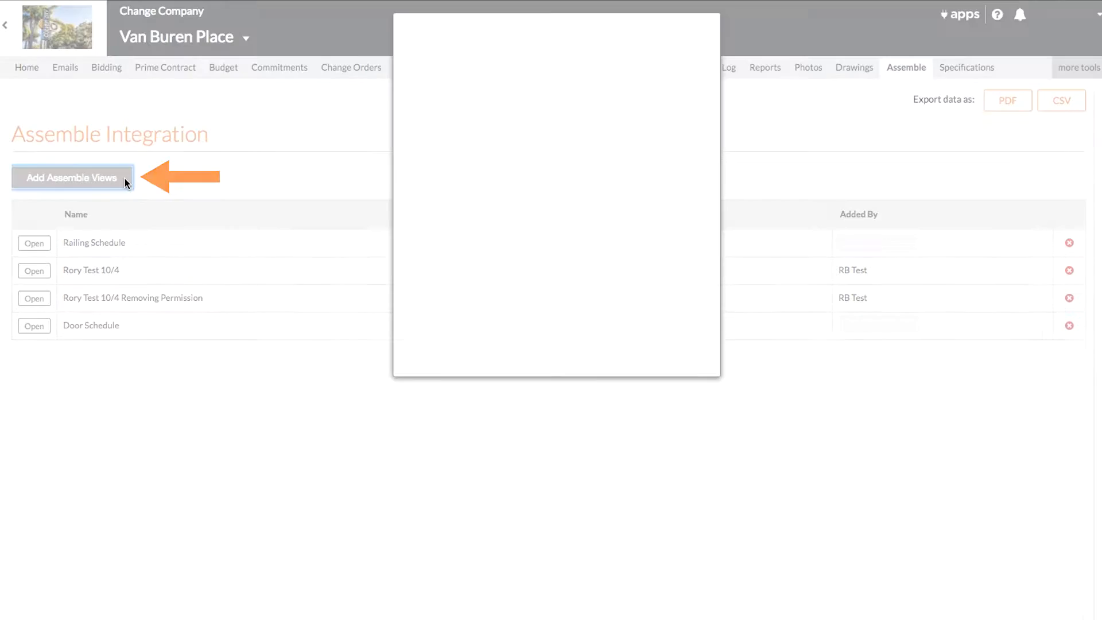
click(71, 178)
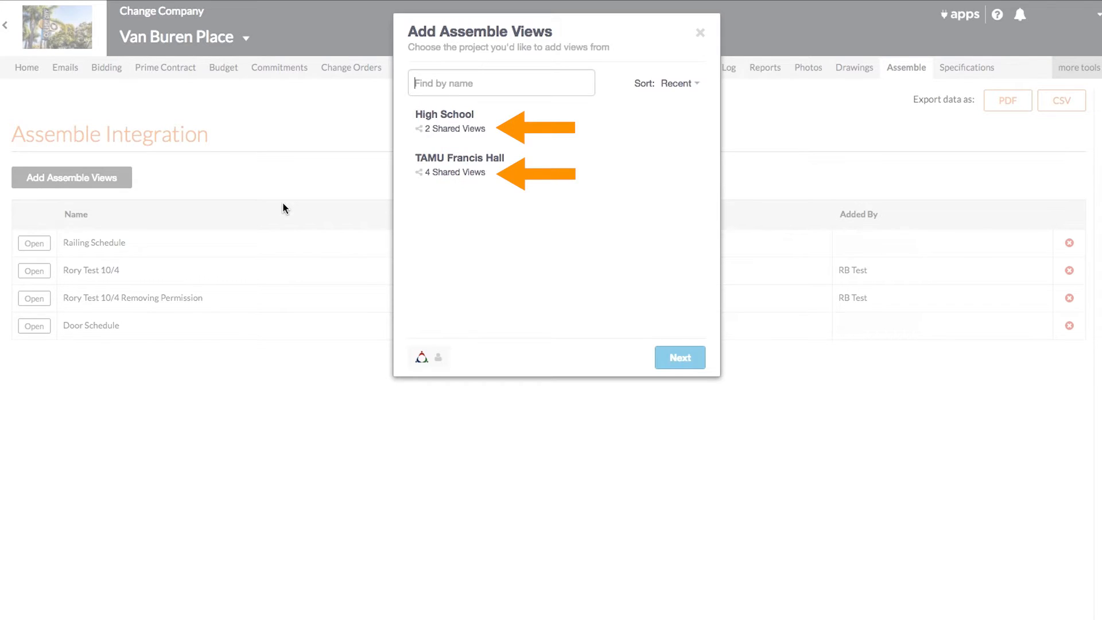
click(492, 167)
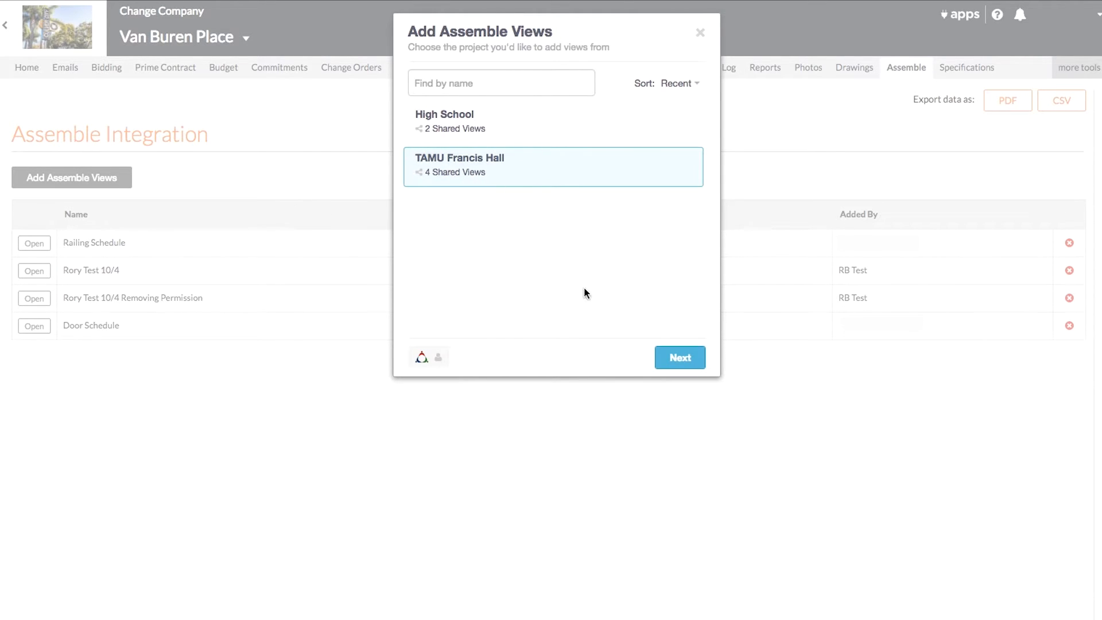
click(679, 357)
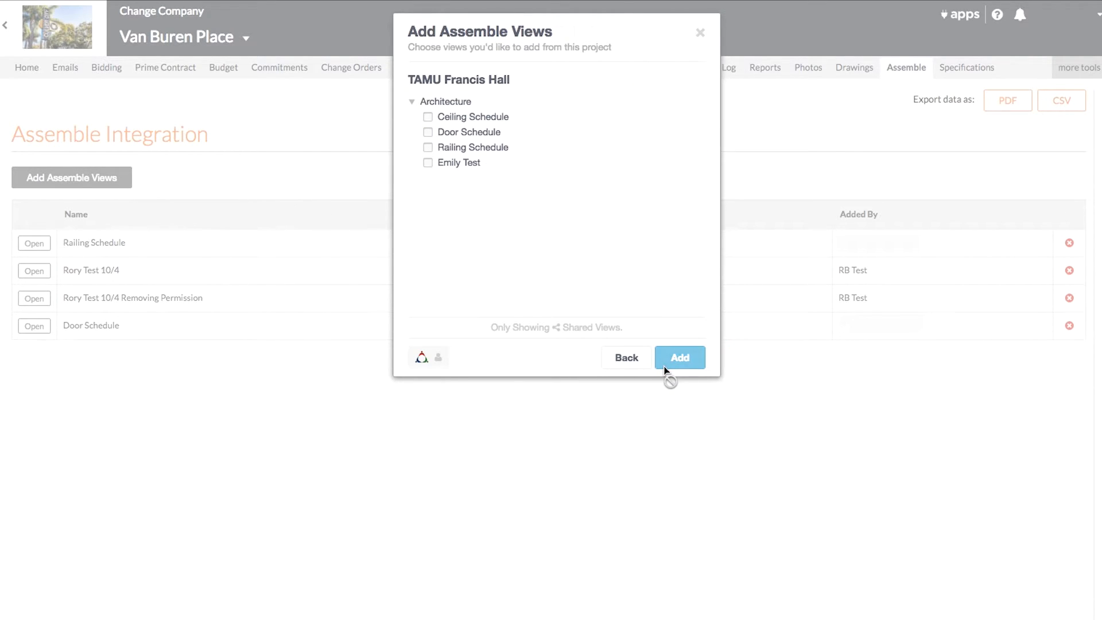
click(428, 116)
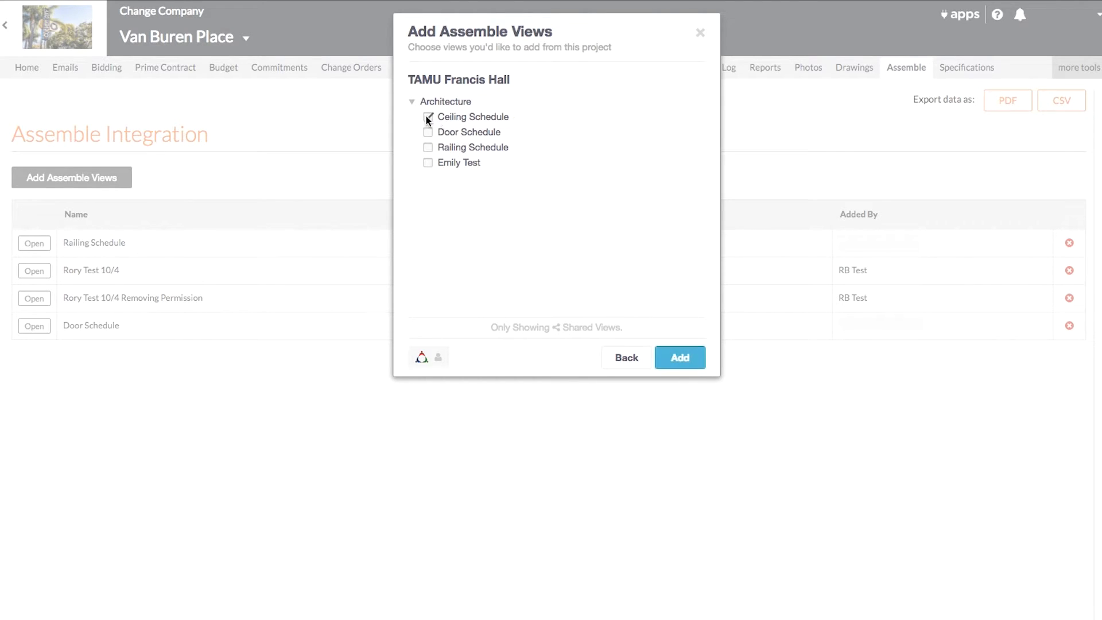
click(678, 358)
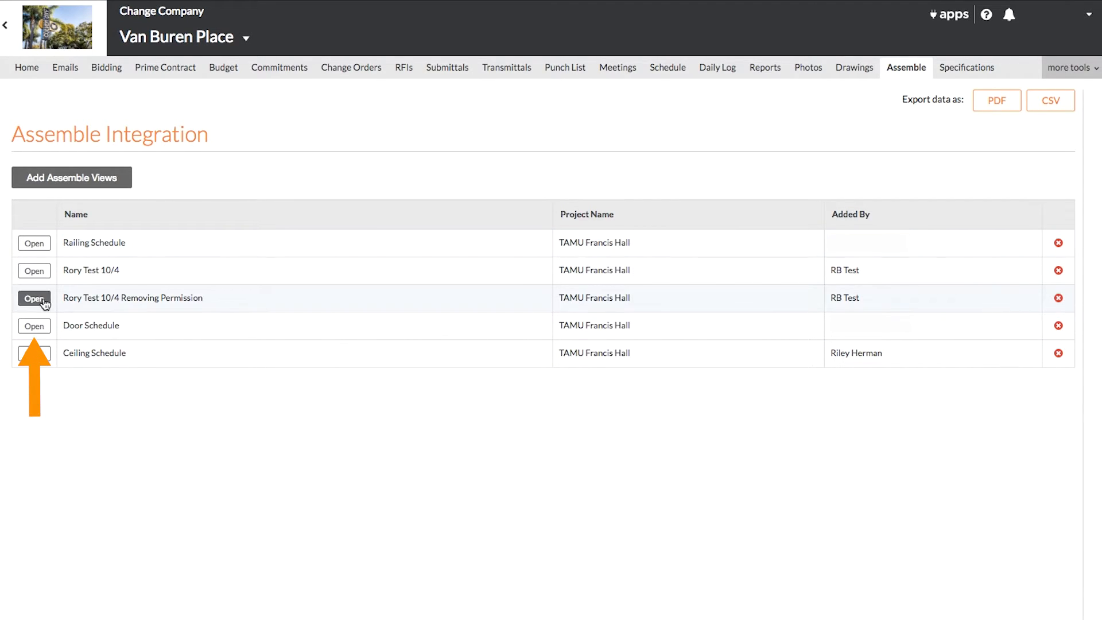
click(34, 326)
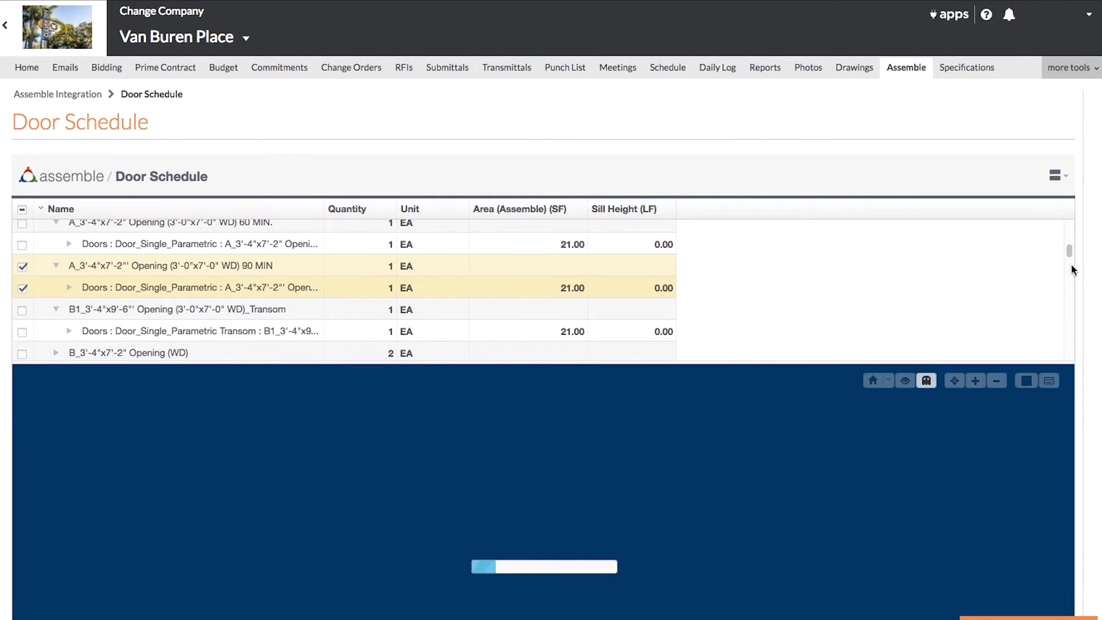
Scroll down the Door Schedule view toward its loading 3D model viewer
scroll(down, 3)
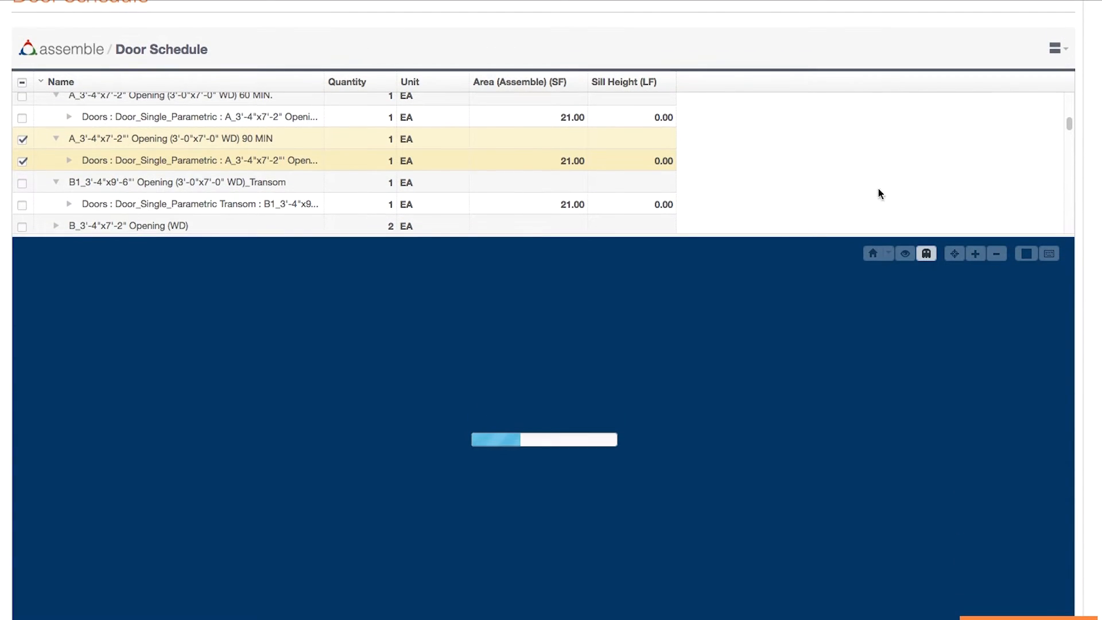